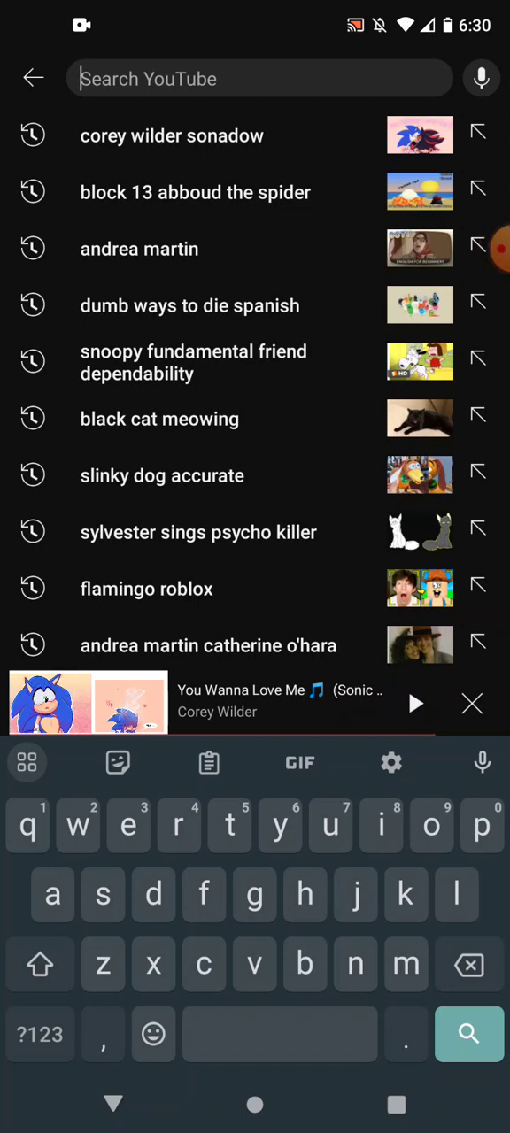
Begin a new search query with 'sonadow' so suggestions like 'sonadow sonic prime' appear
{"action": "type", "text": "sonadow pr"}
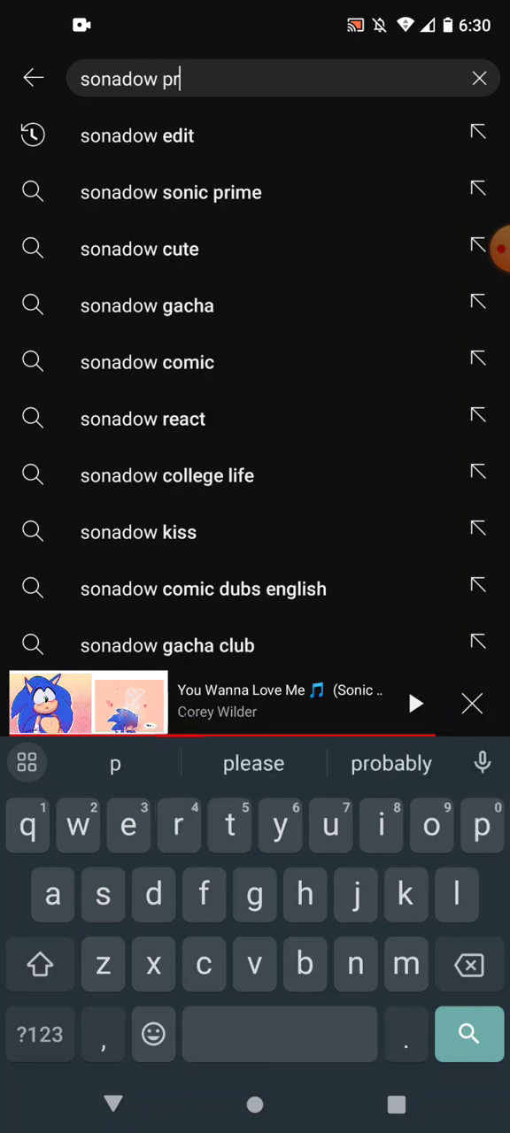
Run the 'sonadow prime' search and browse its Sonic Prime videos and Shorts row
{"action": "left_click", "coordinate": [170, 191]}
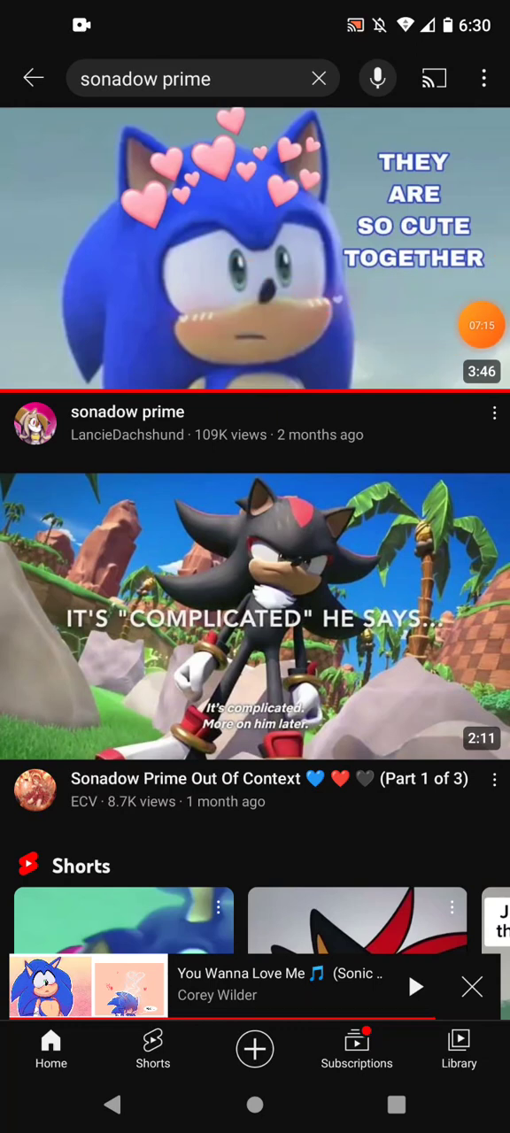
{"action": "scroll", "scroll_direction": "down", "scroll_amount": 3}
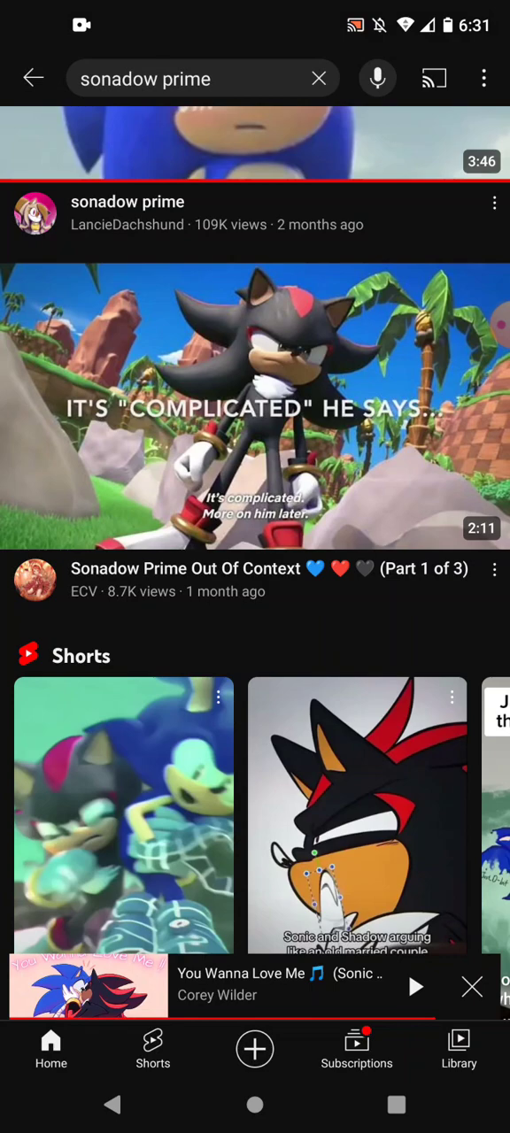
{"action": "scroll", "scroll_direction": "down", "scroll_amount": 3}
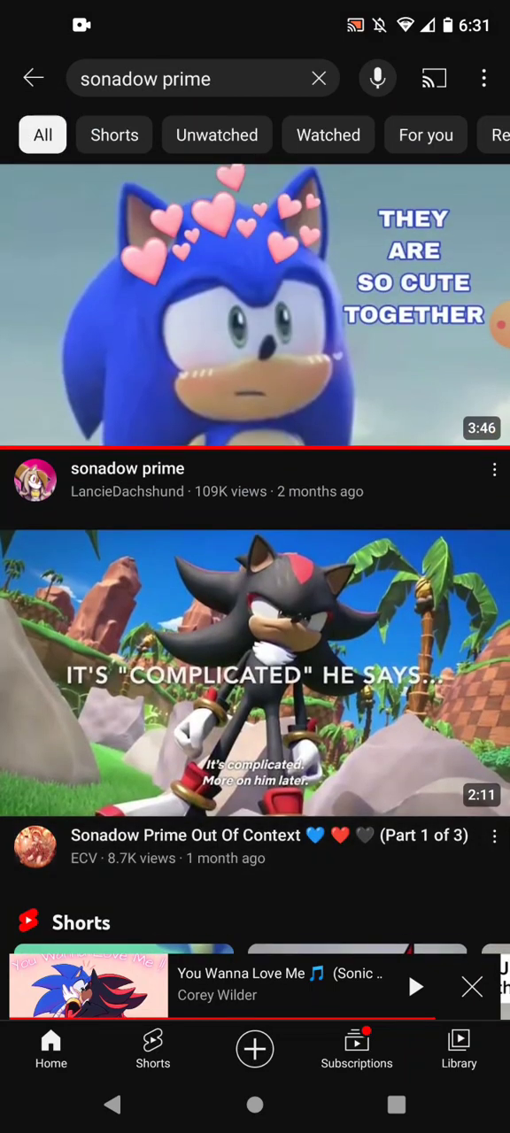